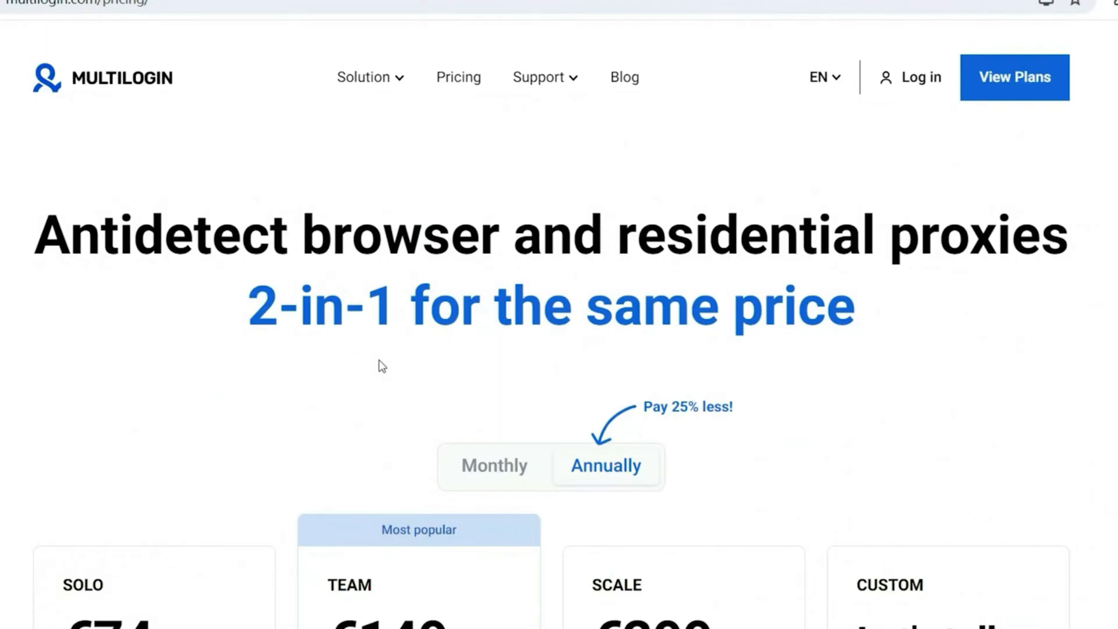
- Pick the Team plan on the pricing page to reach the create-account page
scroll(down, 3)
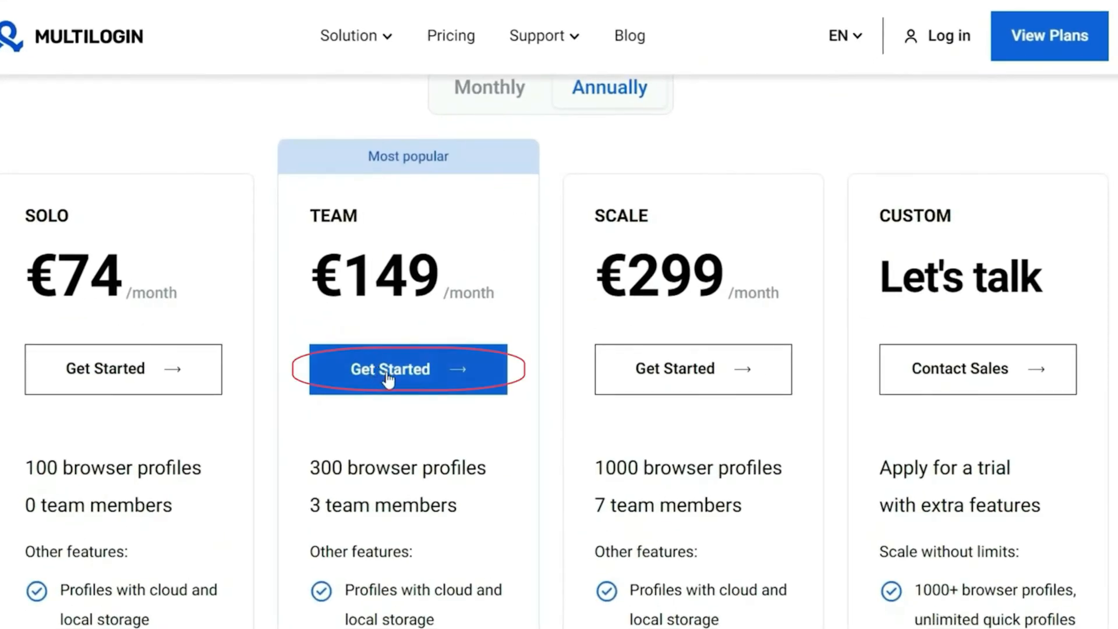
click(390, 369)
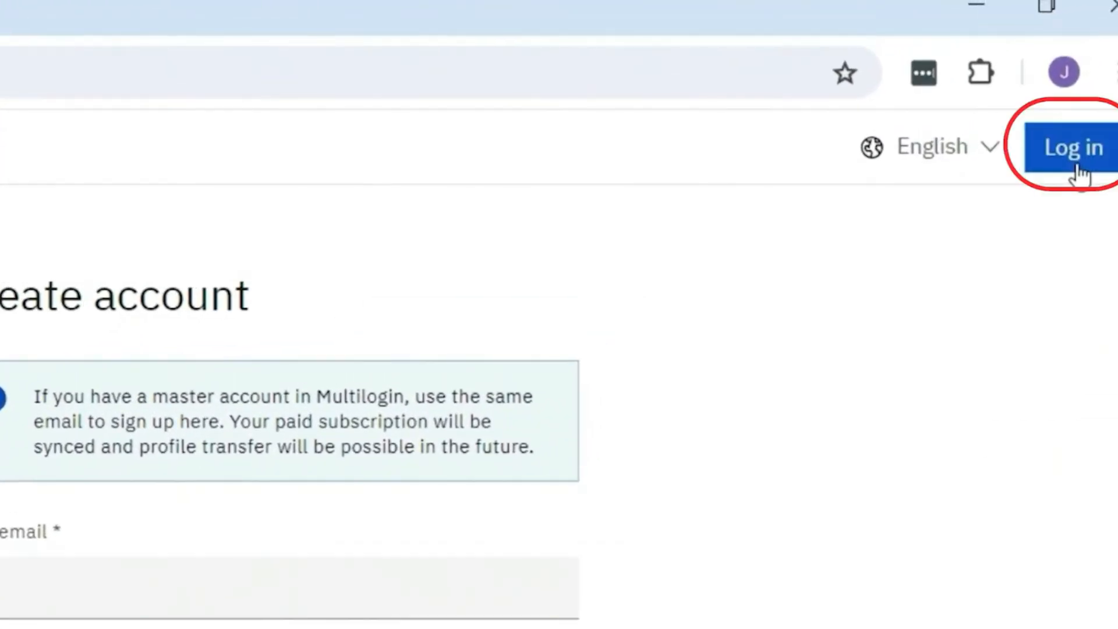
- Log in instead of signing up and answer the onboarding question as a first-time user
click(1074, 147)
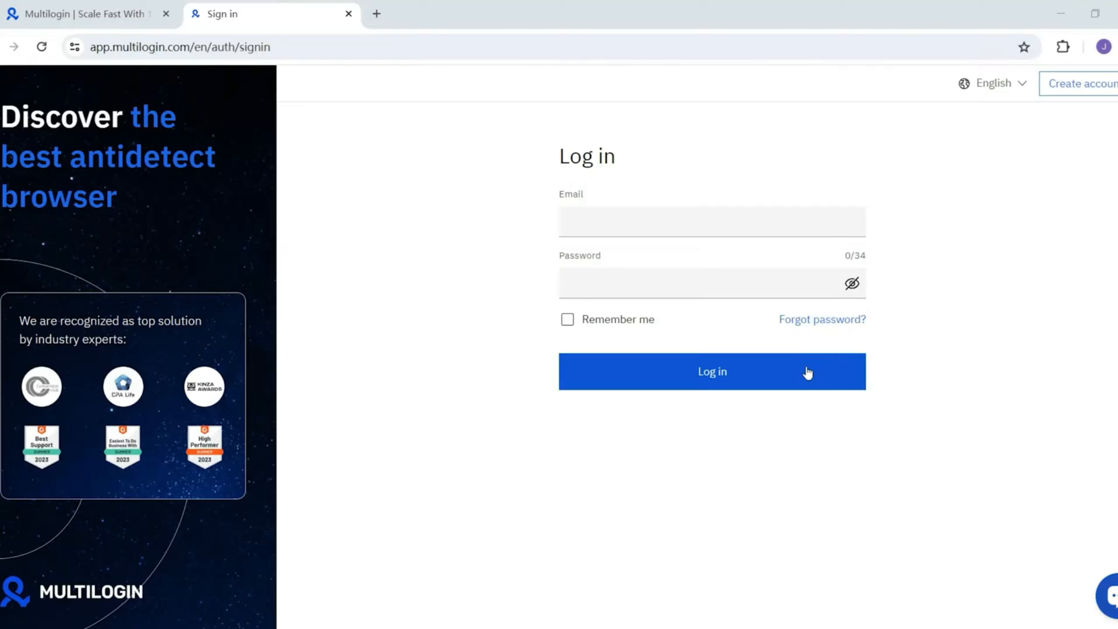
click(711, 372)
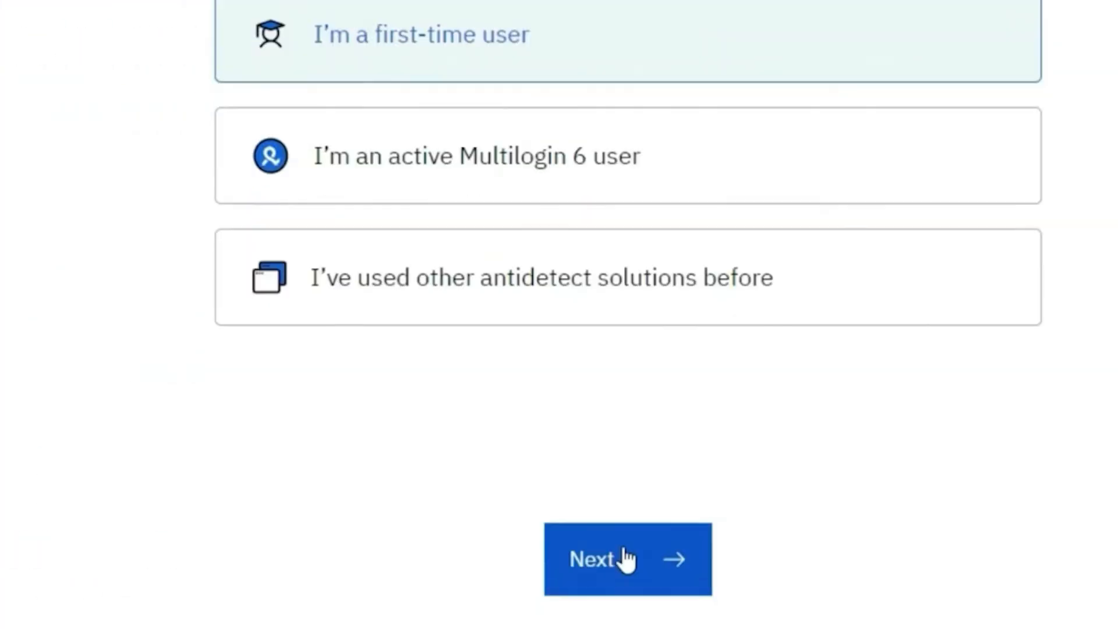
click(627, 559)
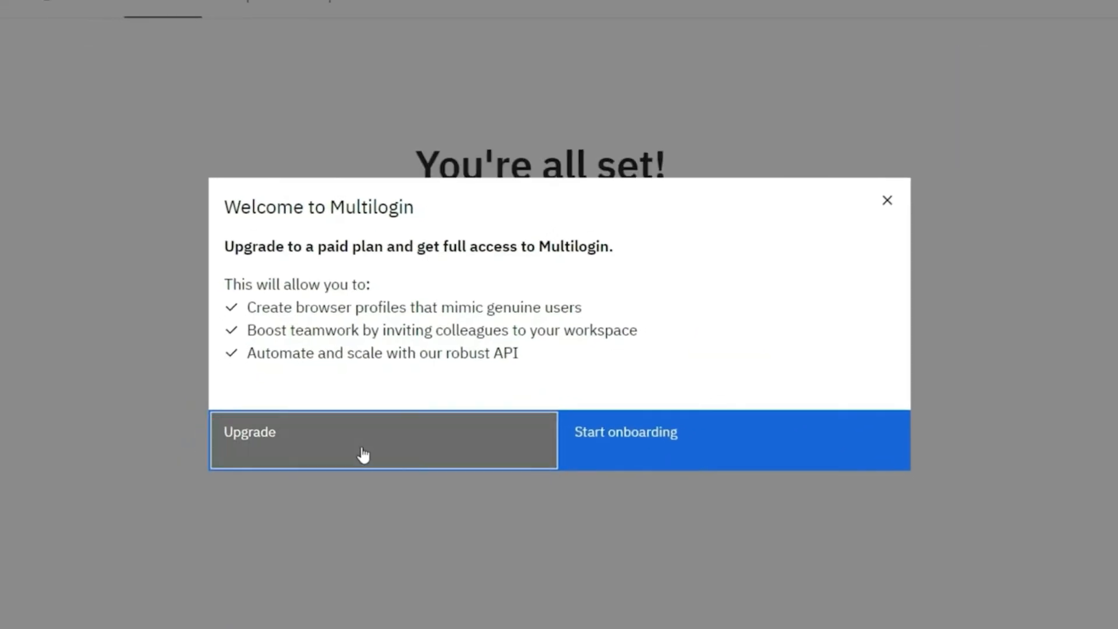
- Upgrade to the Solo plan, pay, and acknowledge the payment confirmation
click(384, 440)
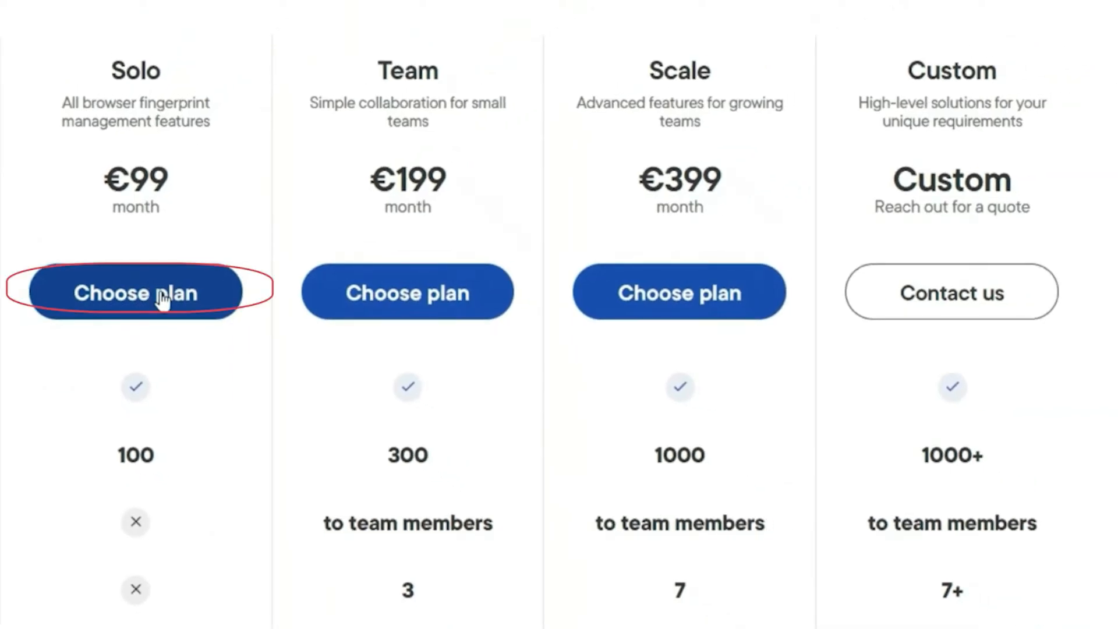
click(134, 291)
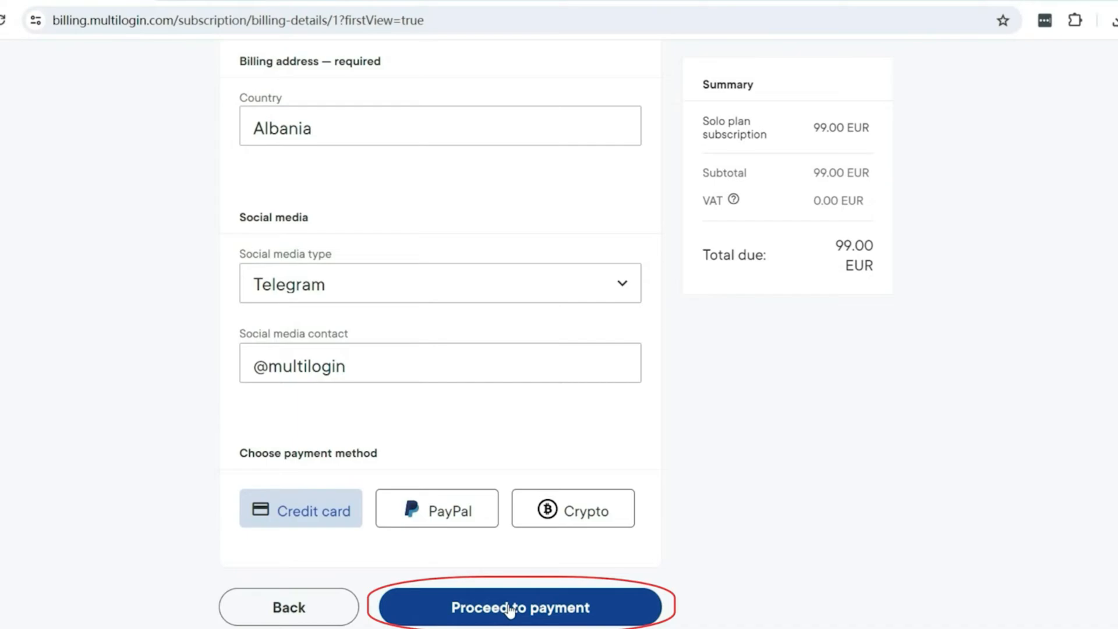
click(520, 607)
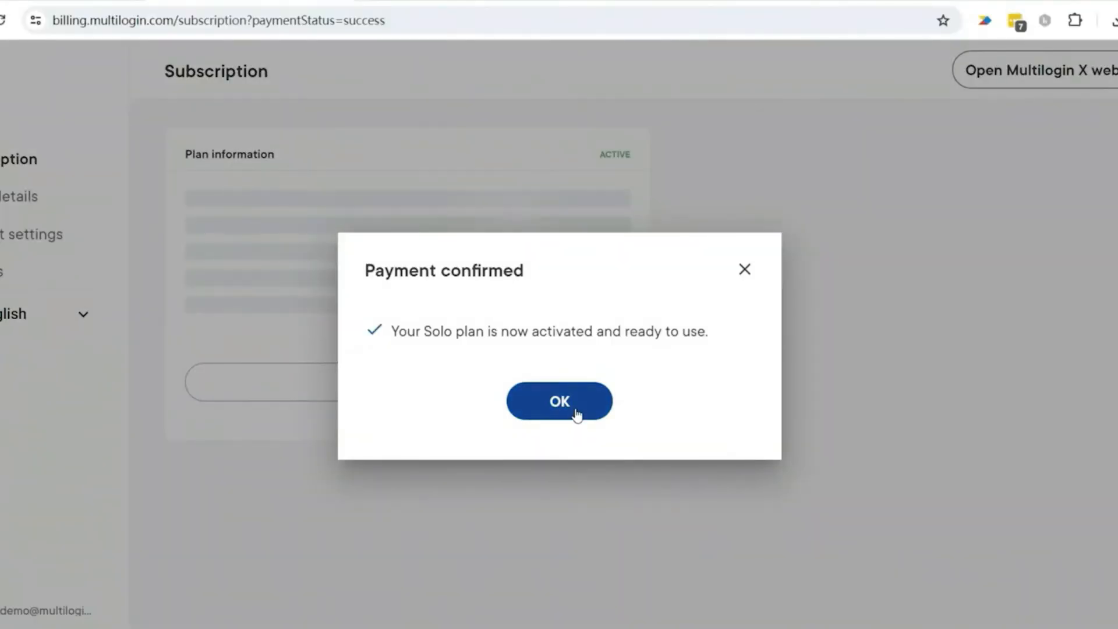
click(559, 401)
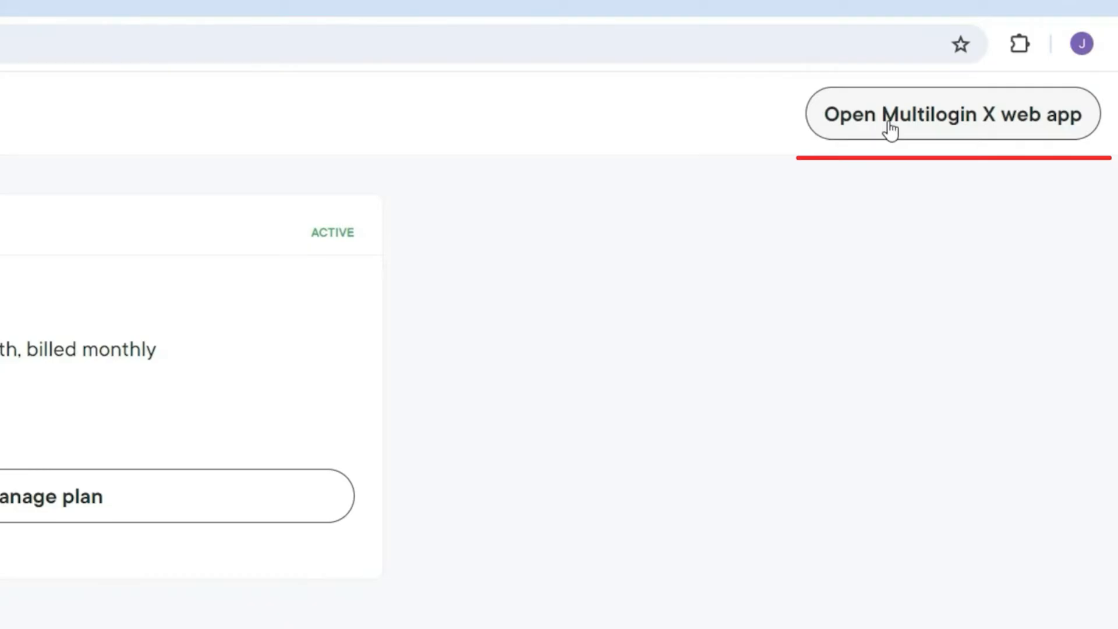
- Download the Windows agent installer from the Multilogin X web app
click(951, 114)
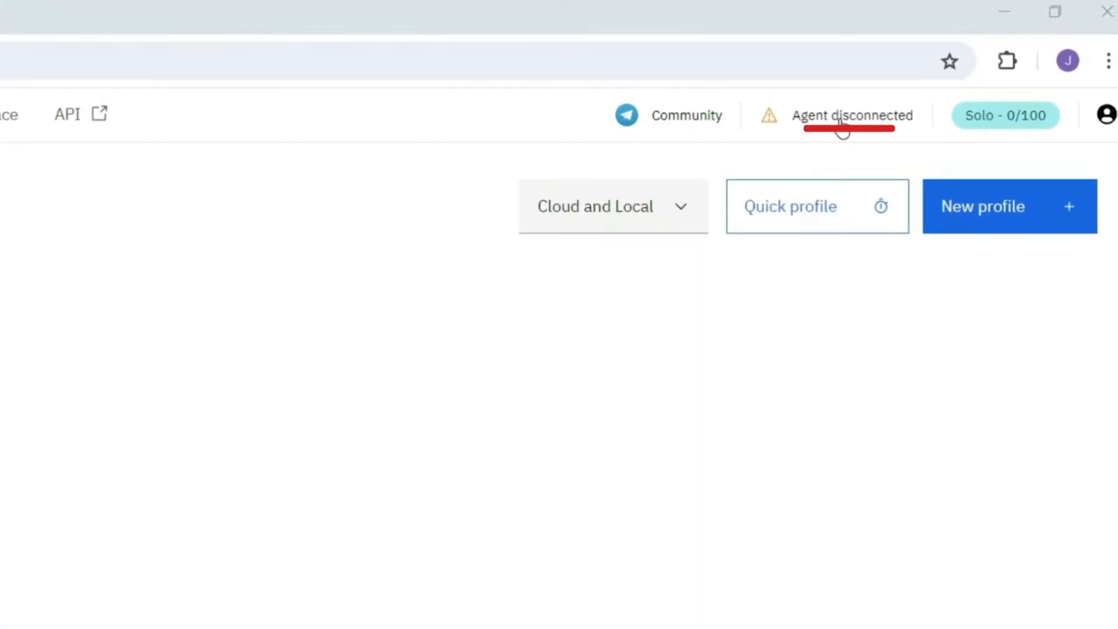
click(853, 115)
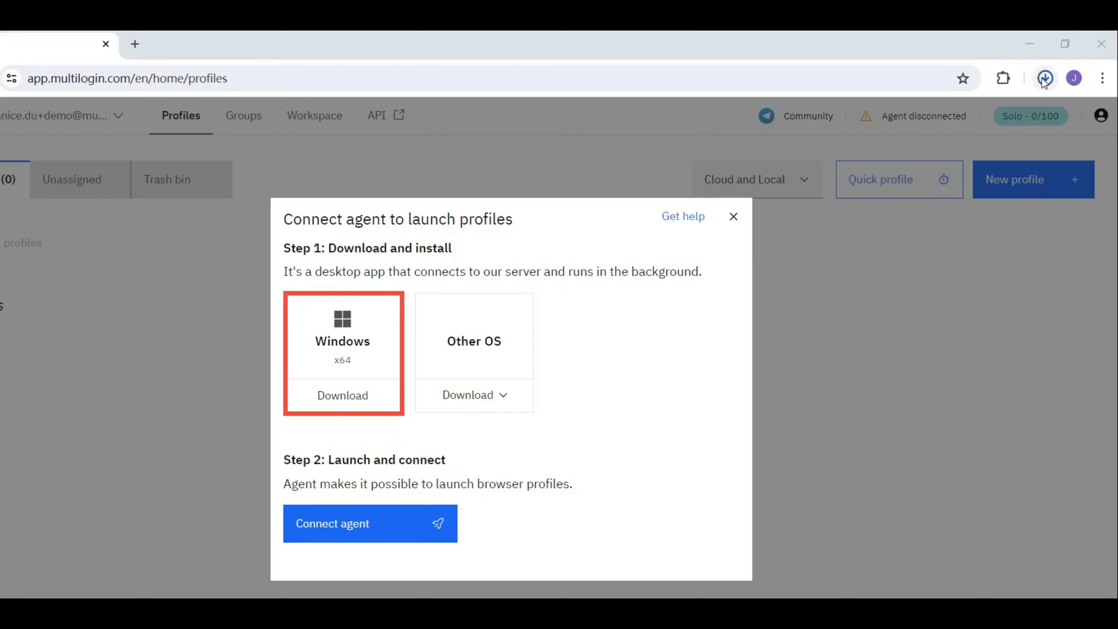
click(1045, 79)
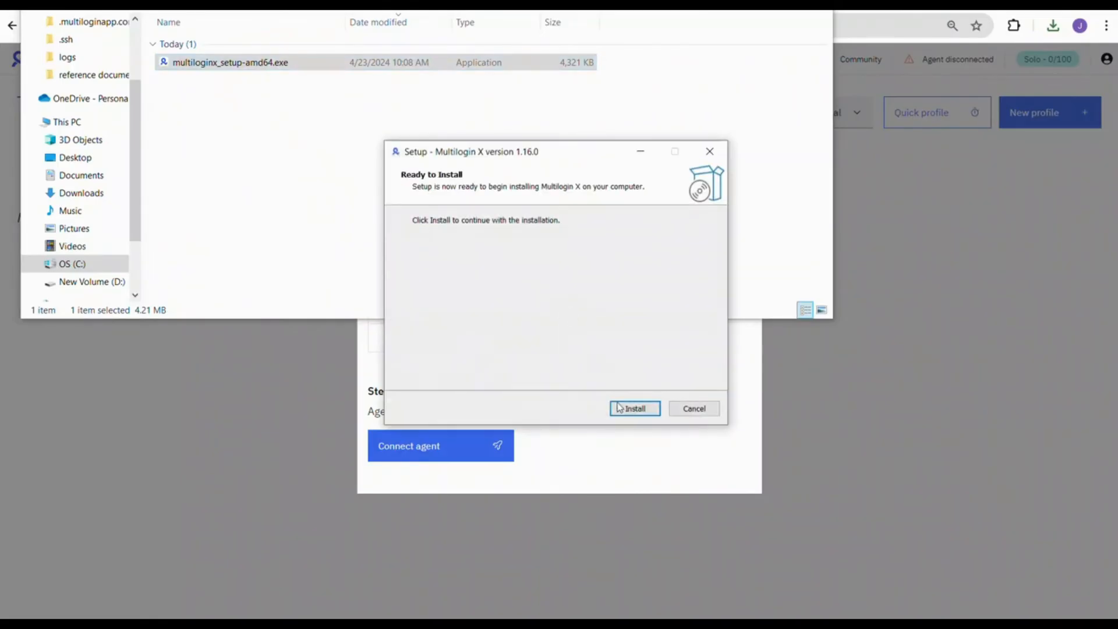
- Install and connect the agent, dismissing the setup-complete message
click(633, 408)
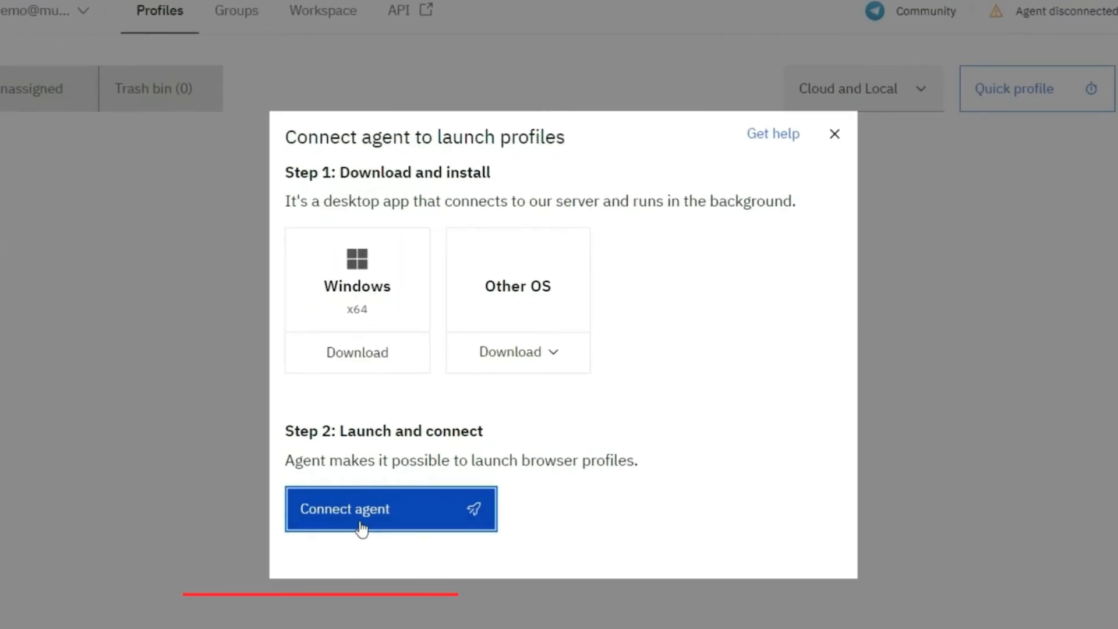
click(391, 509)
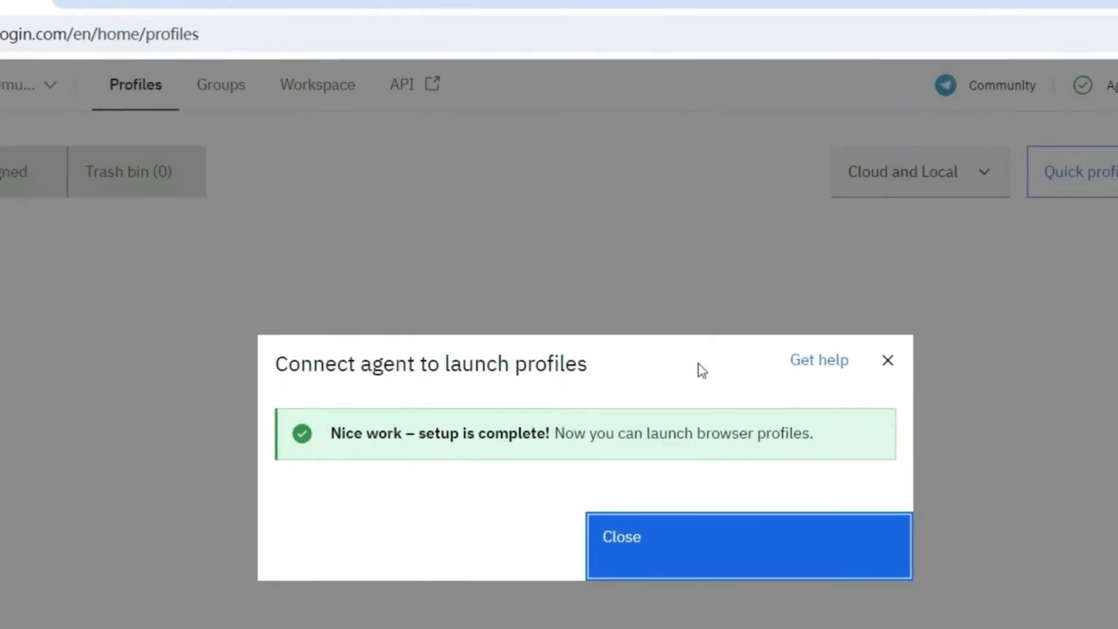
click(748, 546)
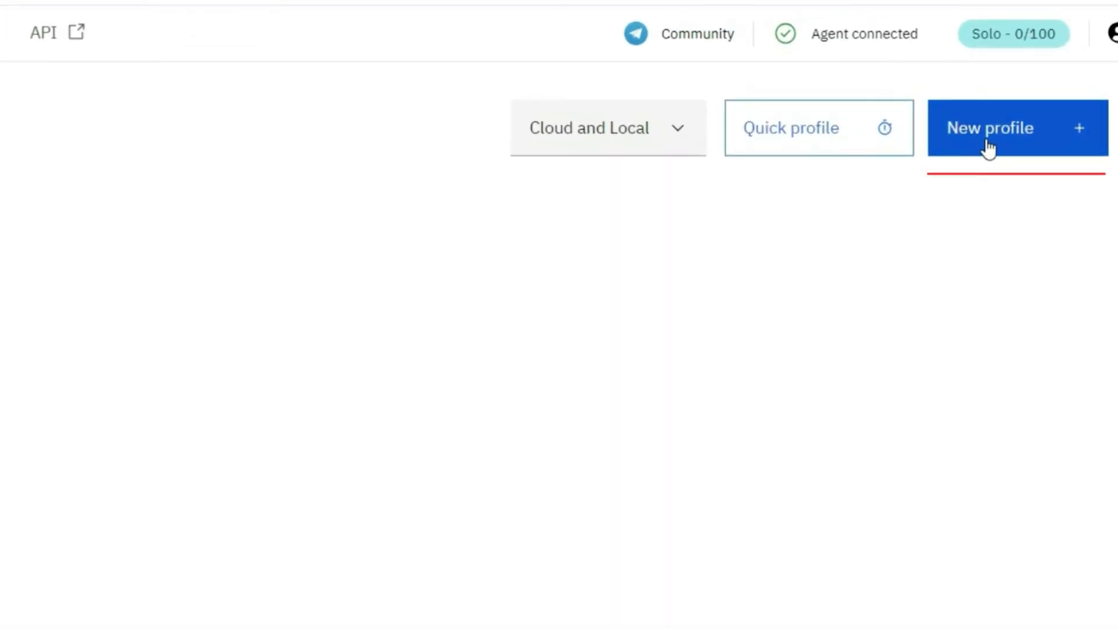
- Start a new browser profile named 'Multilogin demo' and continue to Location & Proxy
click(990, 128)
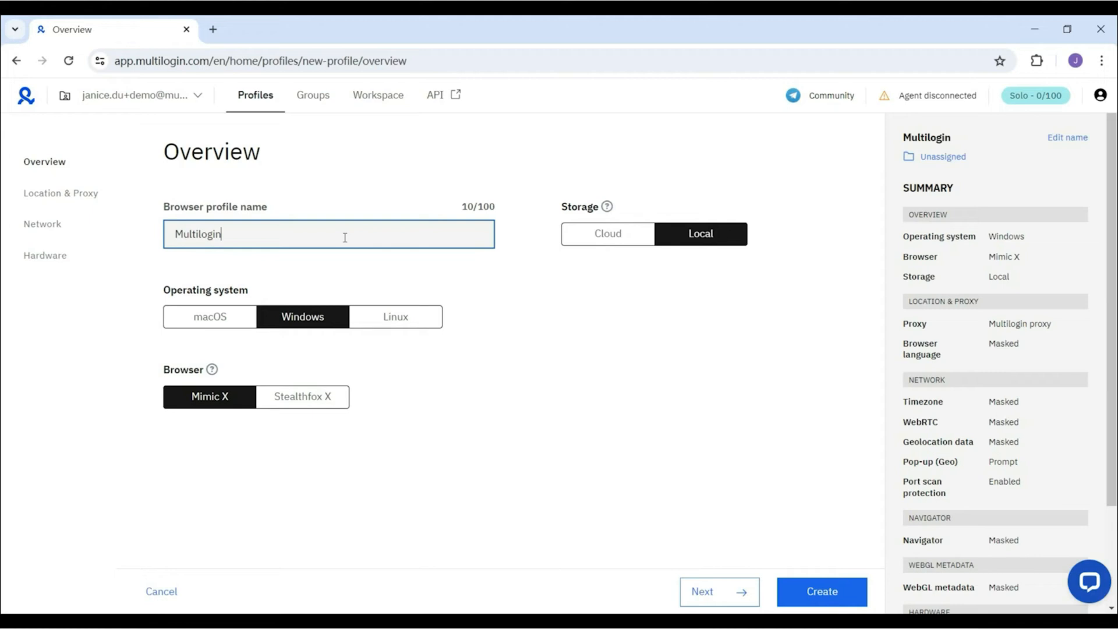
text(demo)
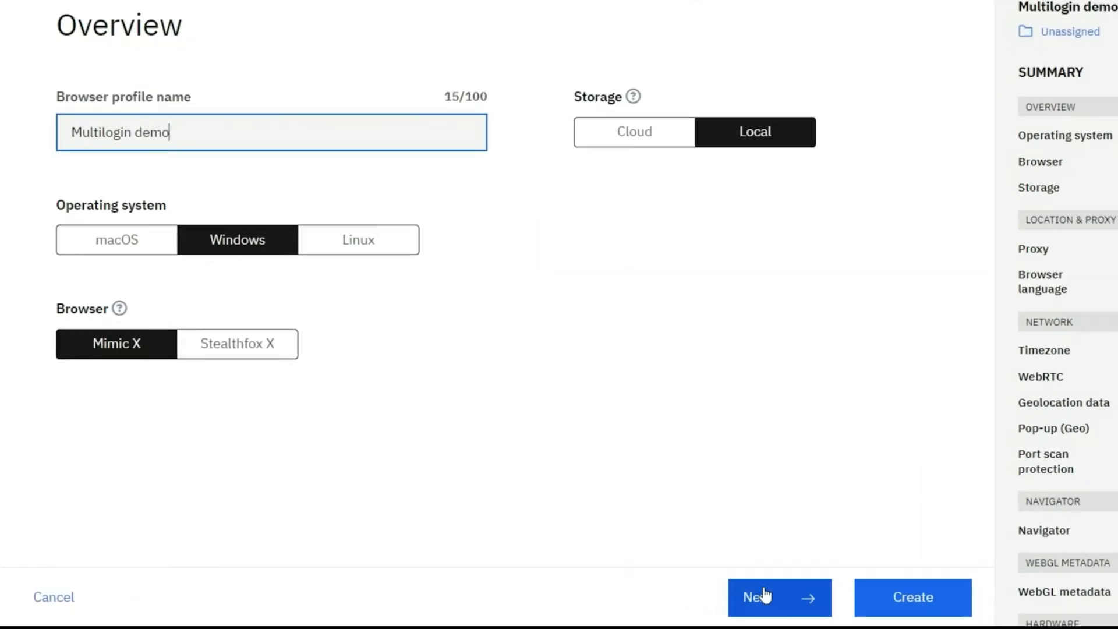
click(770, 596)
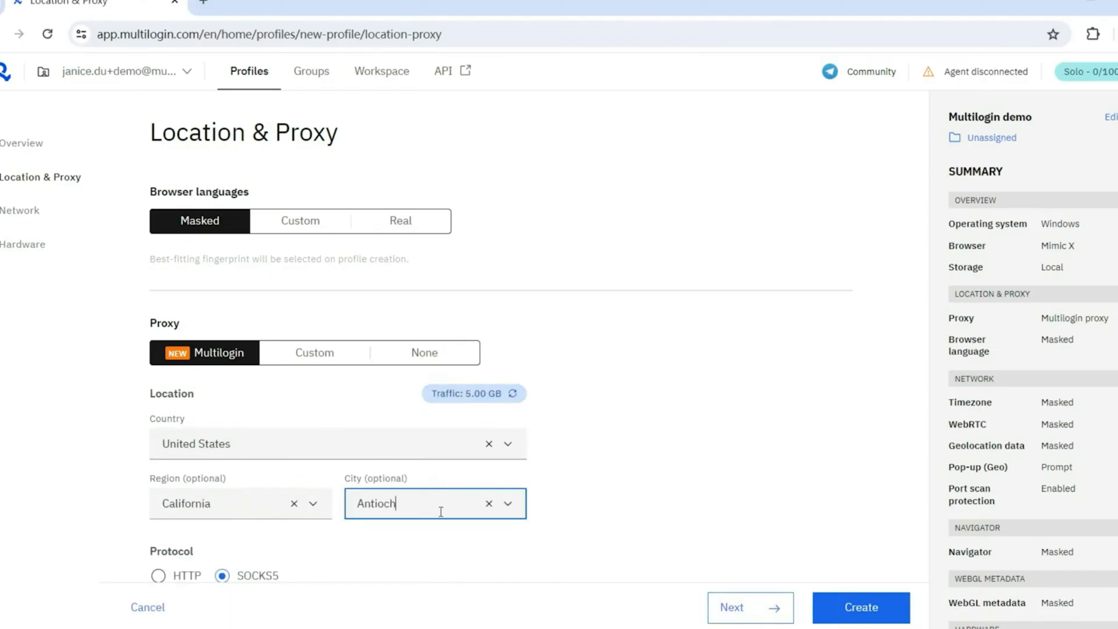
- Verify the Antioch, California proxy passes the proxy check
scroll(down, 3)
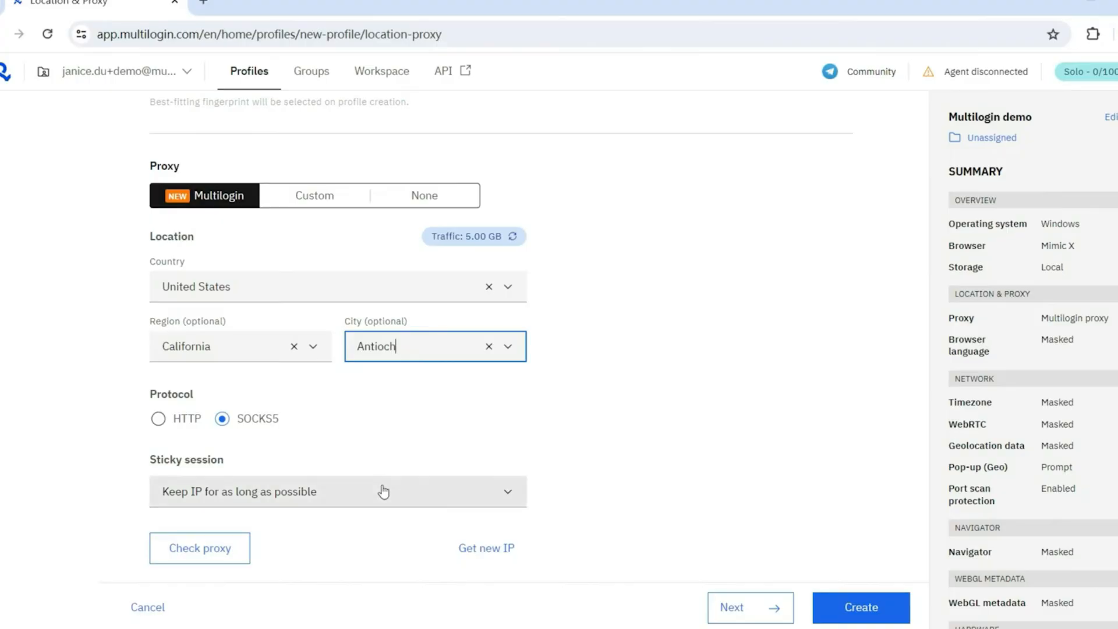
click(200, 547)
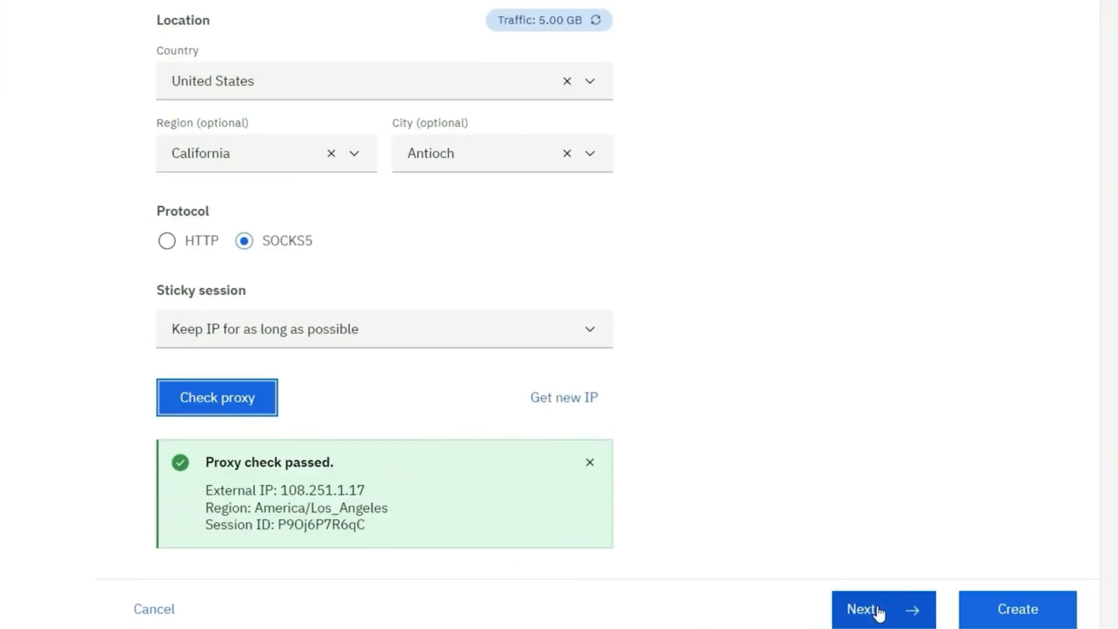
scroll(down, 3)
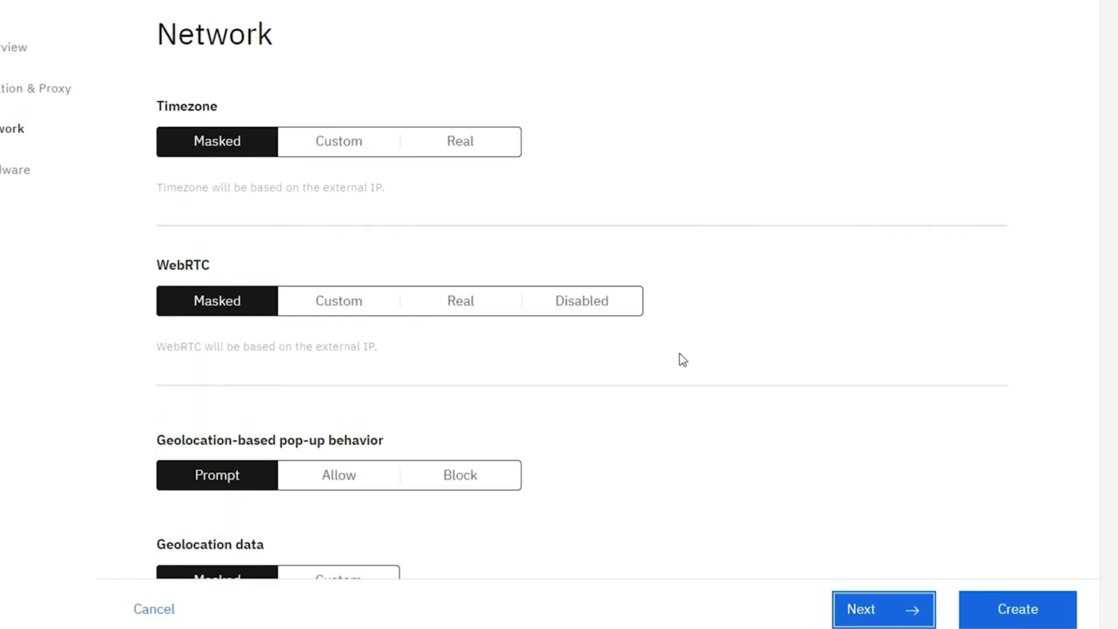
- Review the network and hardware fingerprint settings and create the Multilogin demo profile
scroll(down, 3)
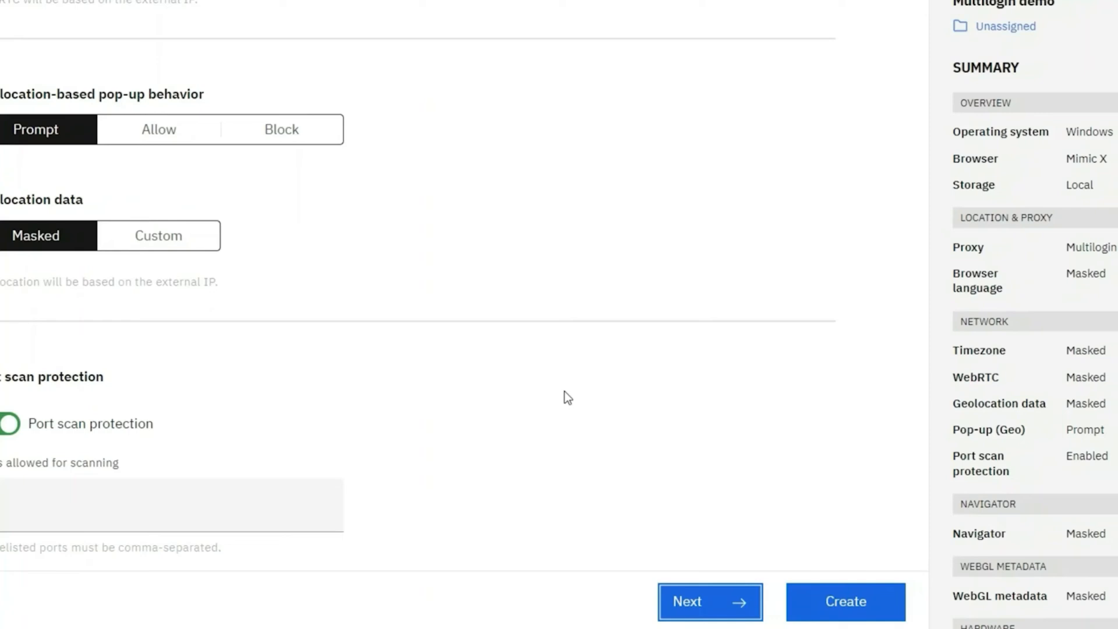
scroll(down, 3)
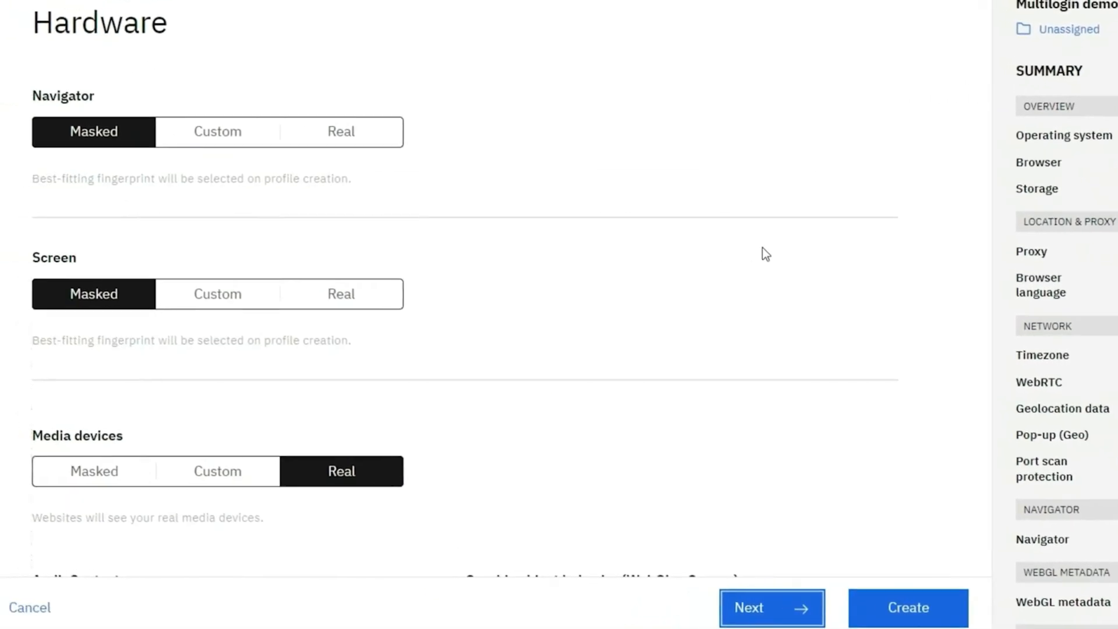
scroll(down, 3)
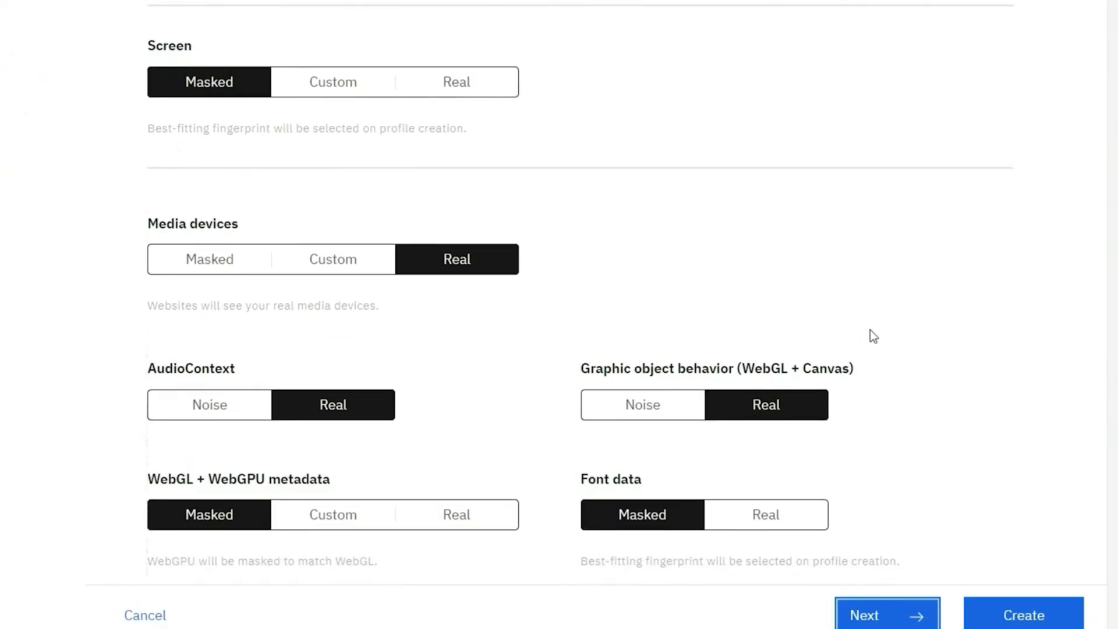
mouse_move(941, 469)
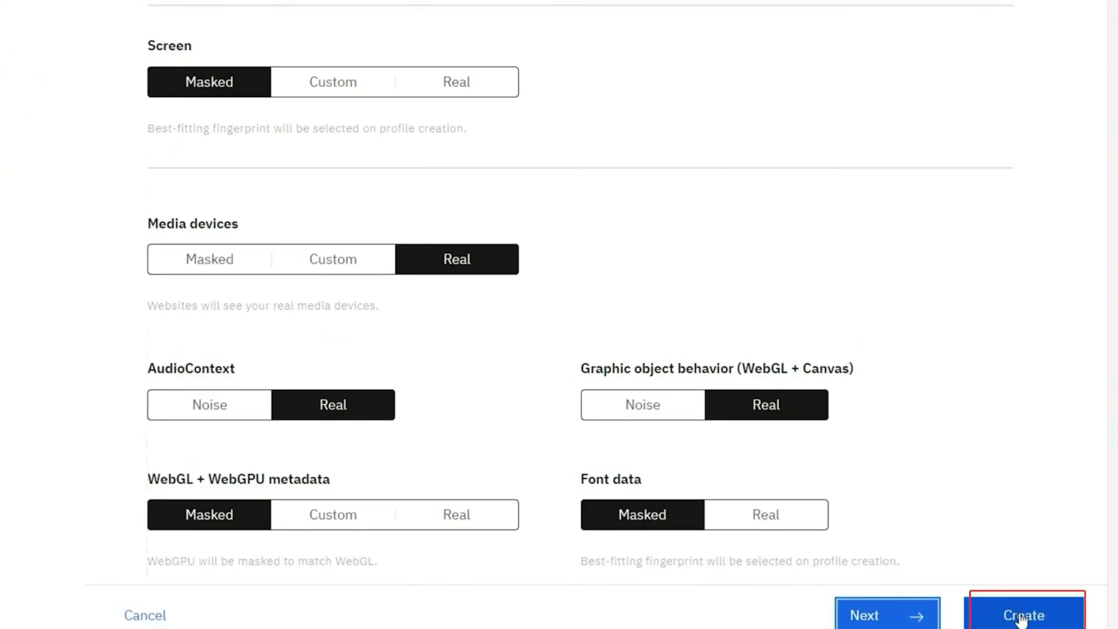
click(1025, 613)
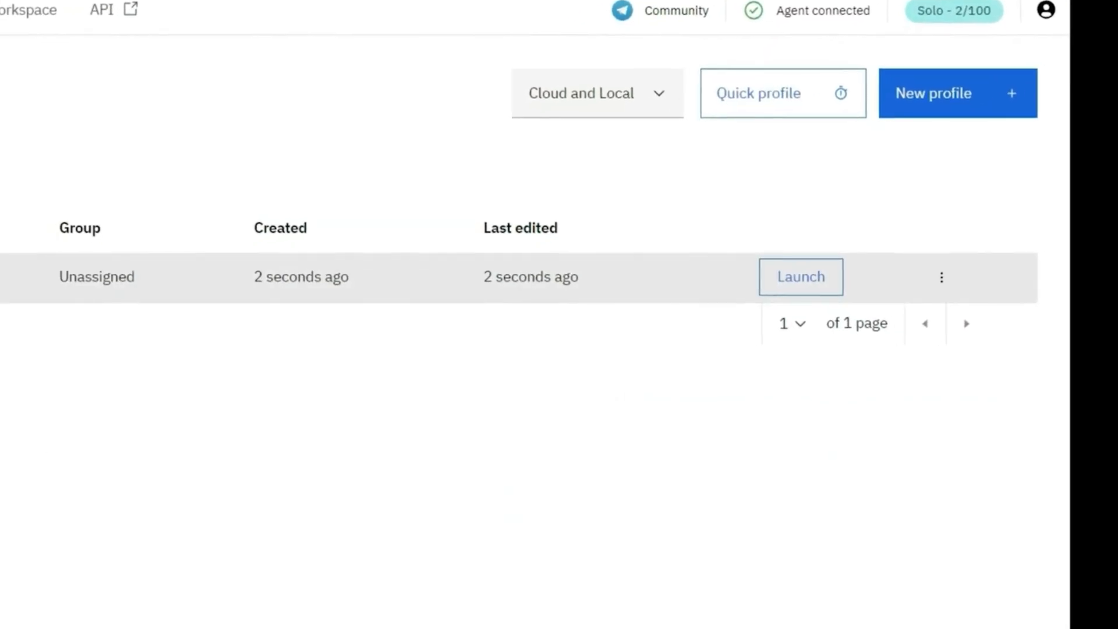
- Launch the Multilogin demo profile, retrying while the browser core downloads
click(800, 276)
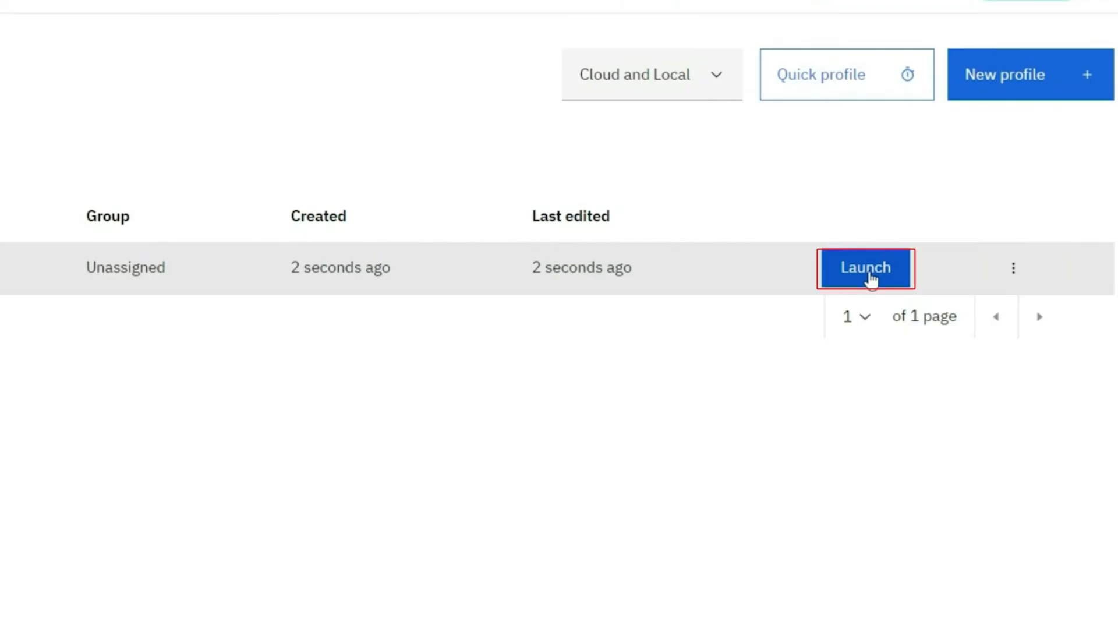
click(864, 267)
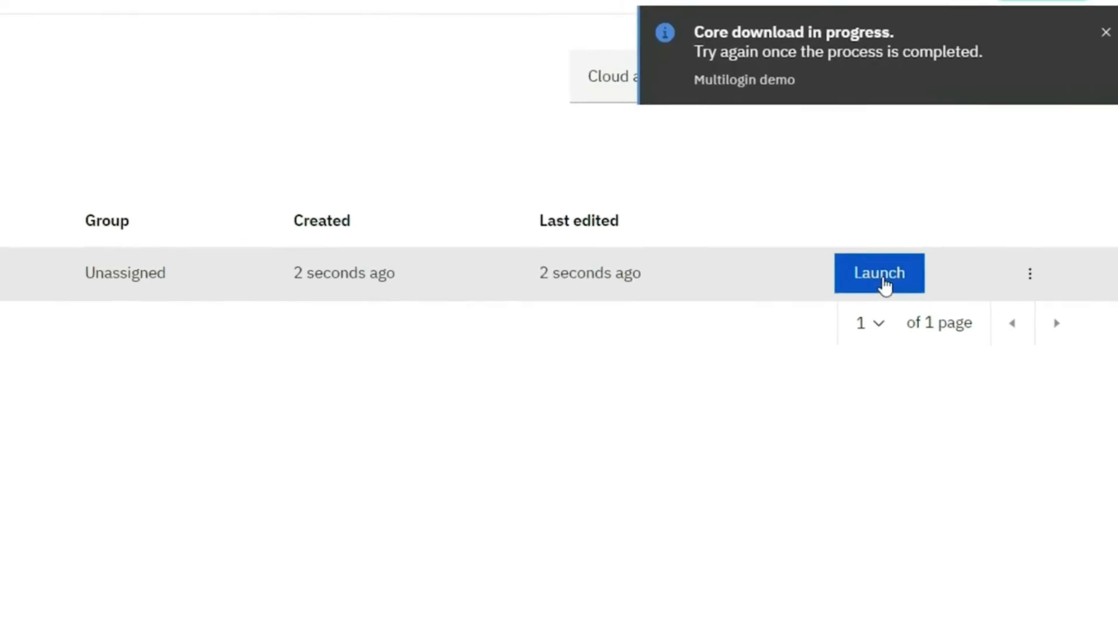
click(879, 274)
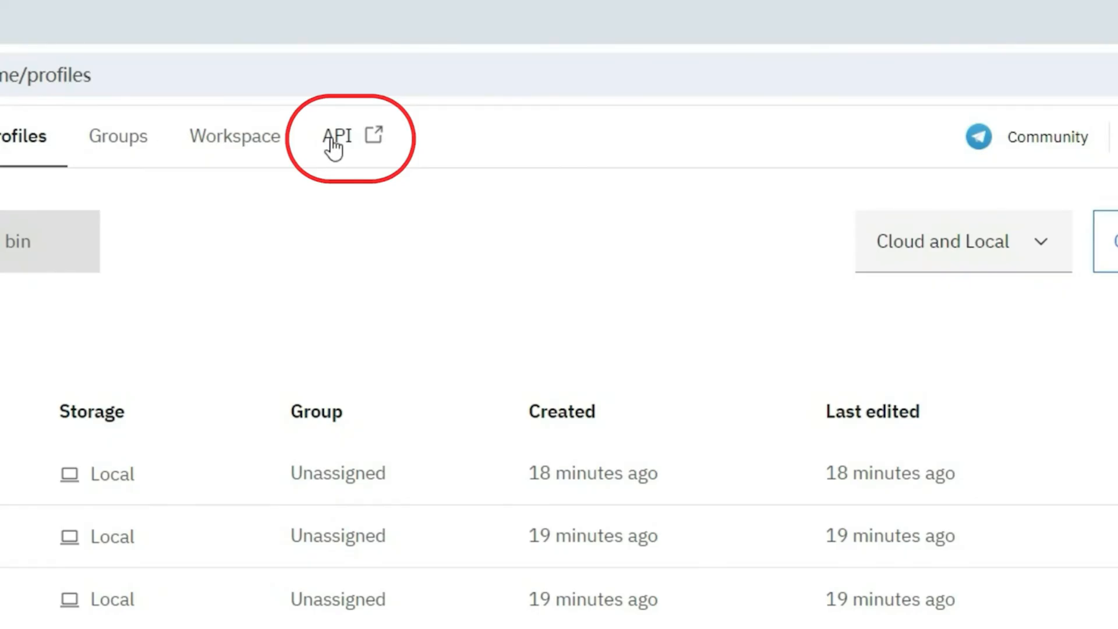
- Open the Multilogin X API documentation in Postman Documenter
click(337, 136)
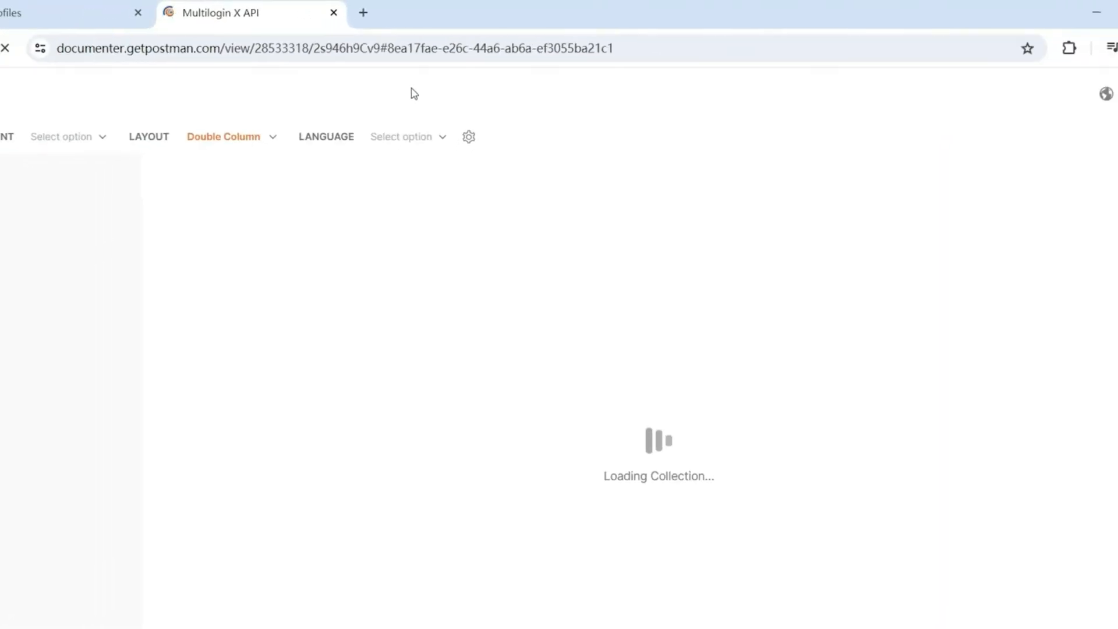